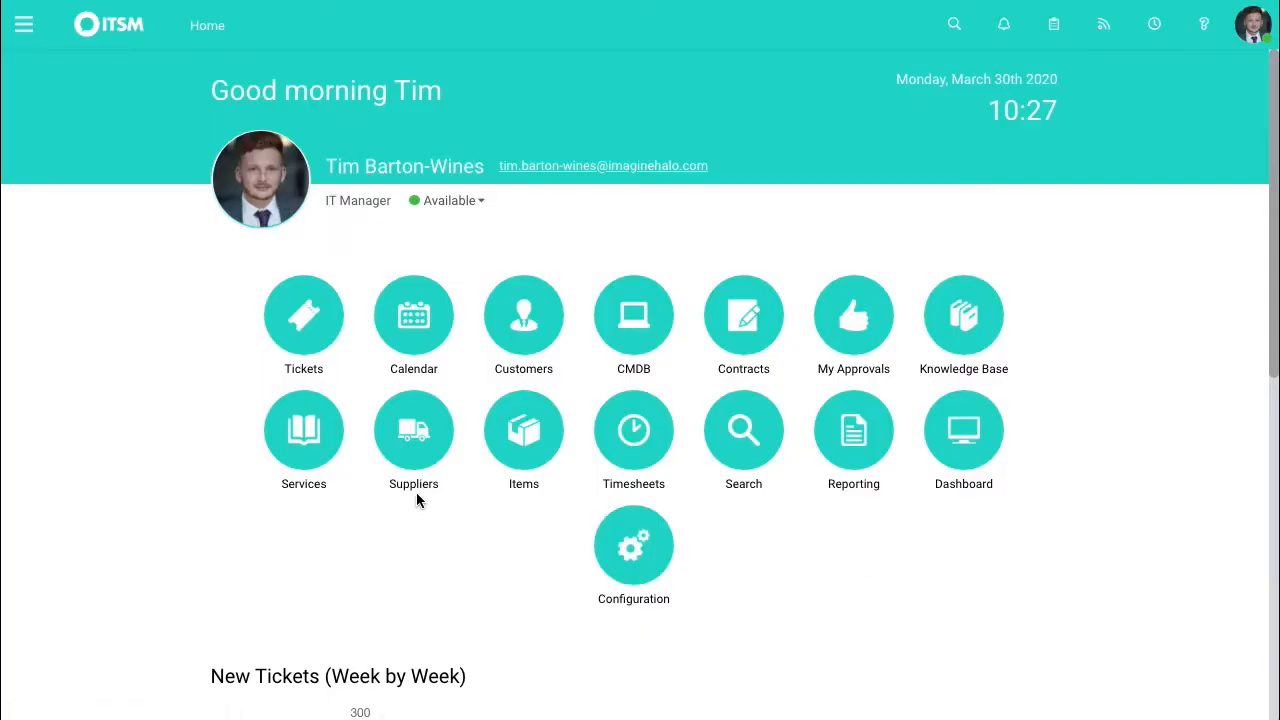
{"action": "mouse_move", "coordinate": [412, 430]}
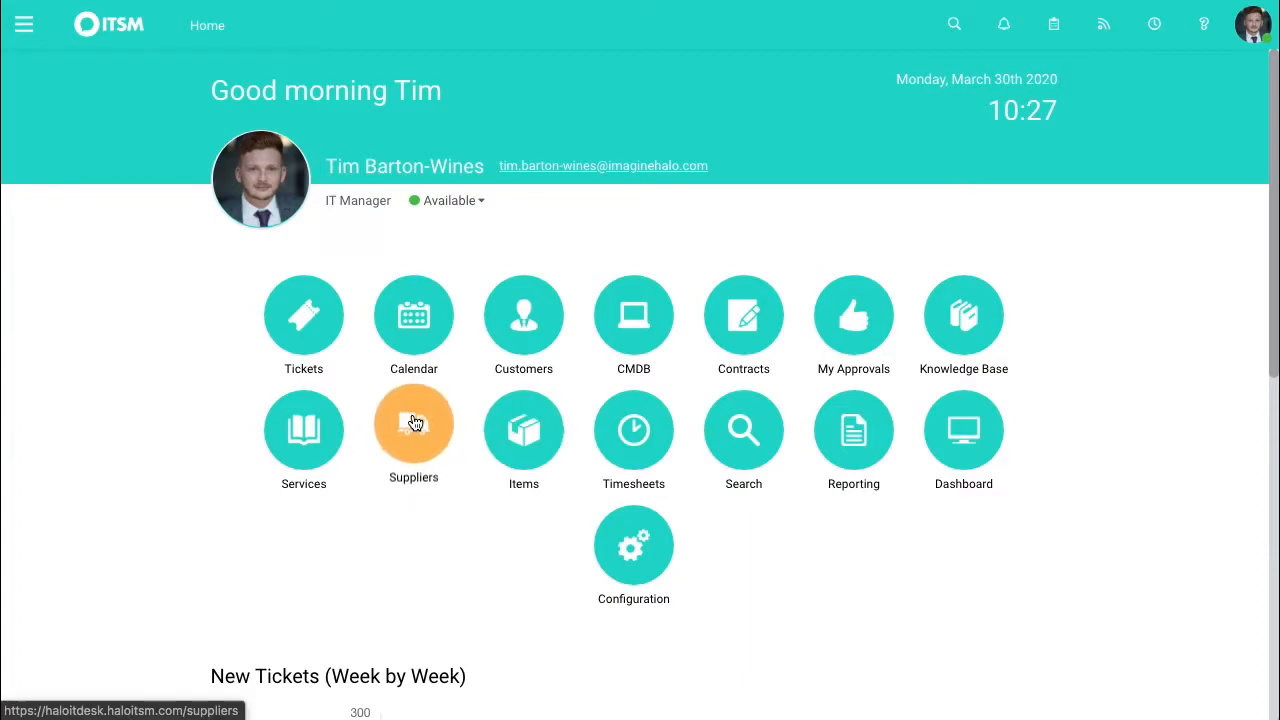
Show the Suppliers list containing HaloITSM and Supplier 1.
{"action": "left_click", "coordinate": [412, 430]}
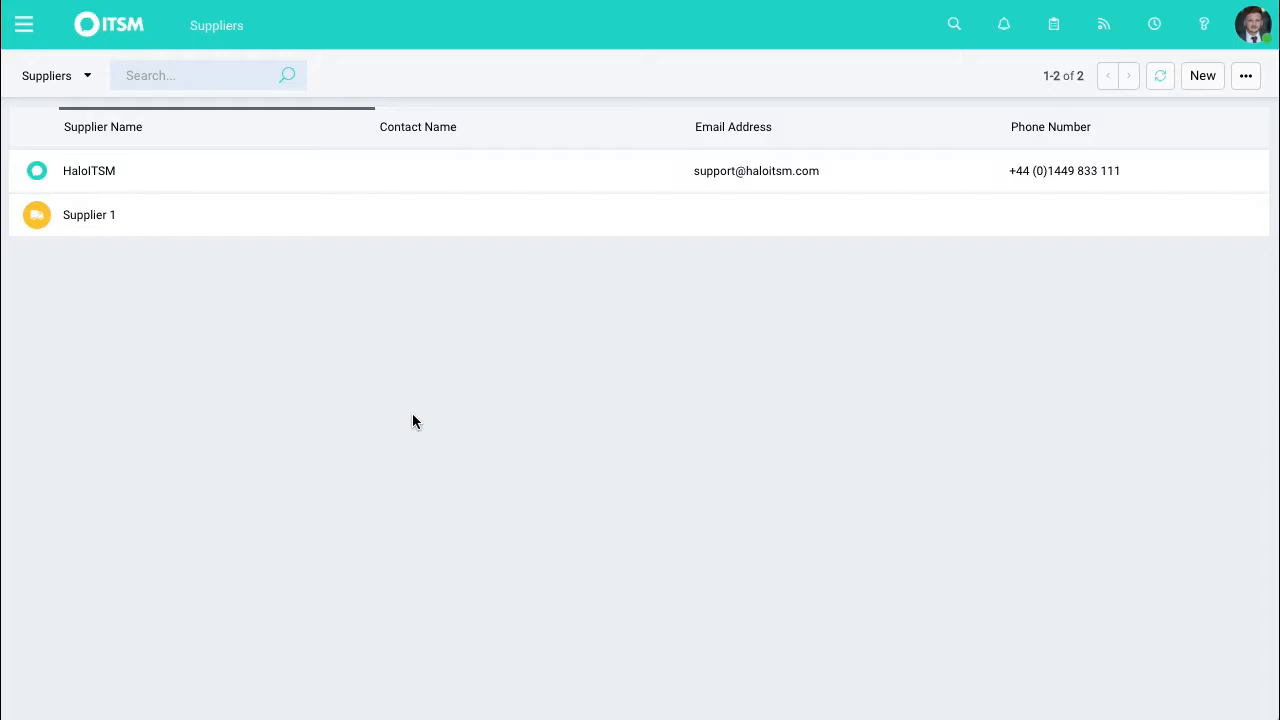
Bring up unassigned ticket 0002138 from the Tickets area.
{"action": "left_click", "coordinate": [110, 24]}
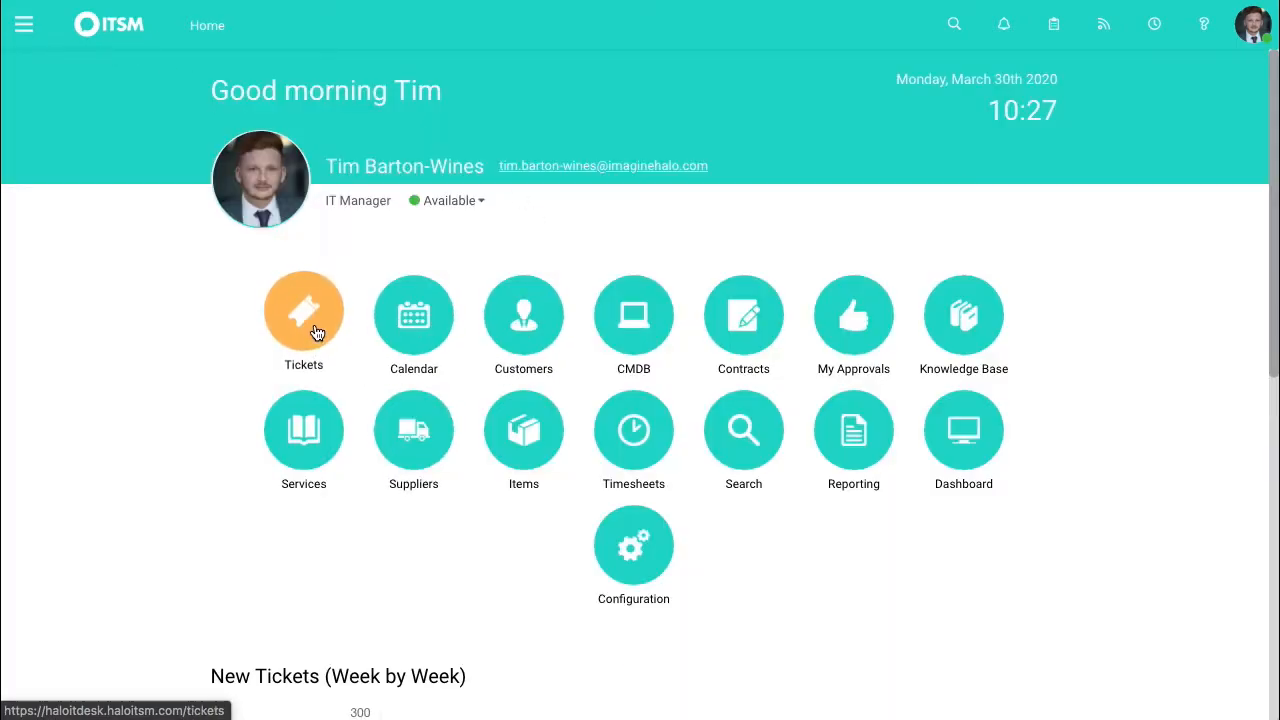
{"action": "left_click", "coordinate": [304, 314]}
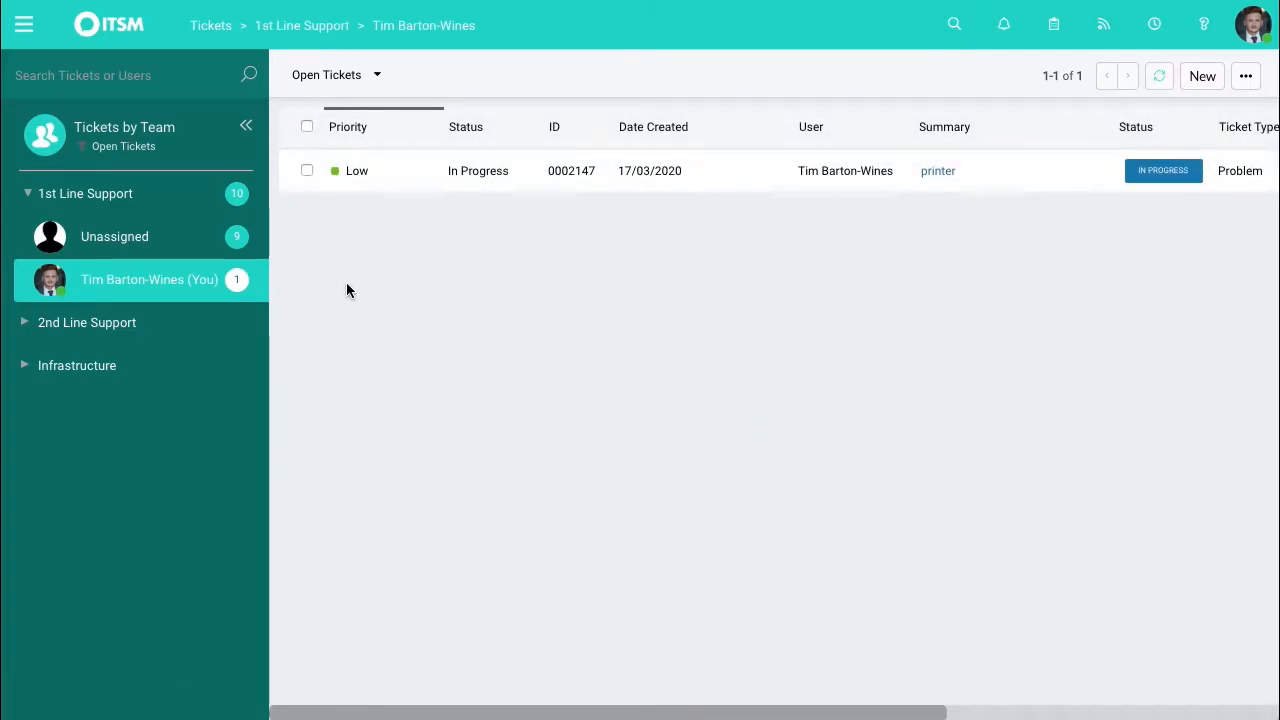
{"action": "left_click", "coordinate": [114, 236]}
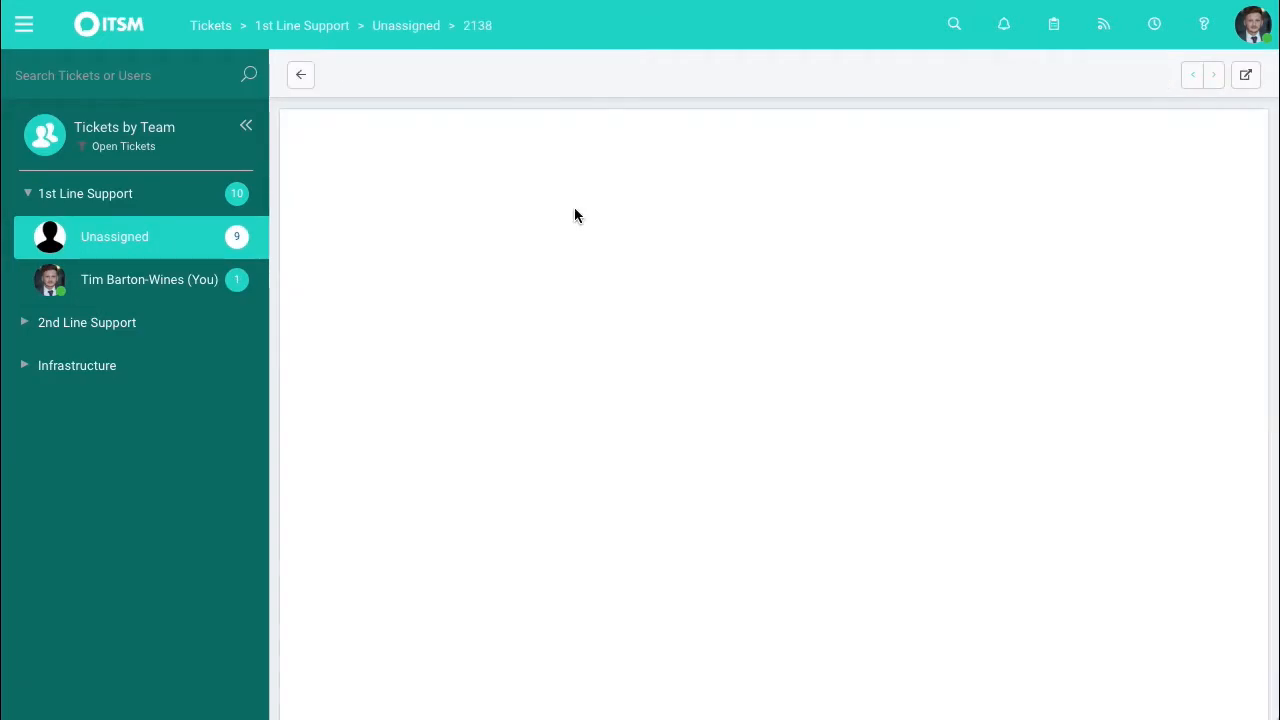
Start the Log to Supplier action on ticket 2138 from its actions menu.
{"action": "left_click", "coordinate": [896, 74]}
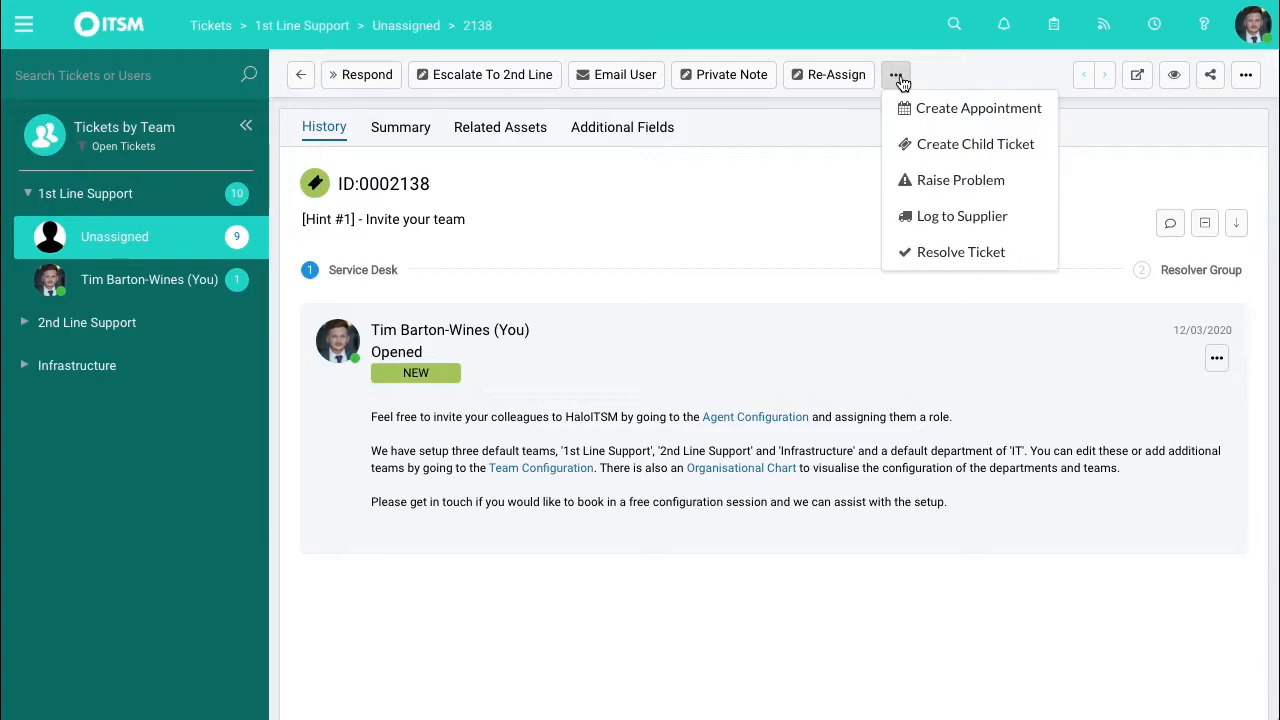
{"action": "mouse_move", "coordinate": [960, 216]}
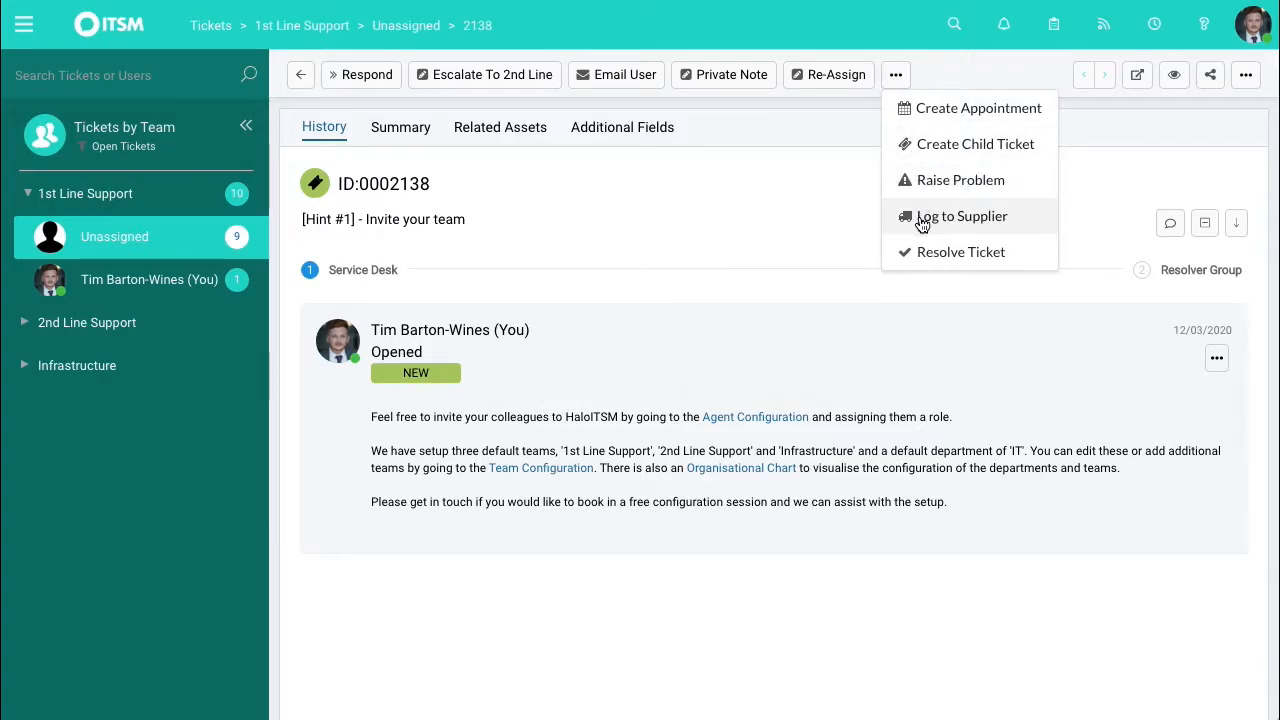
{"action": "left_click", "coordinate": [960, 216]}
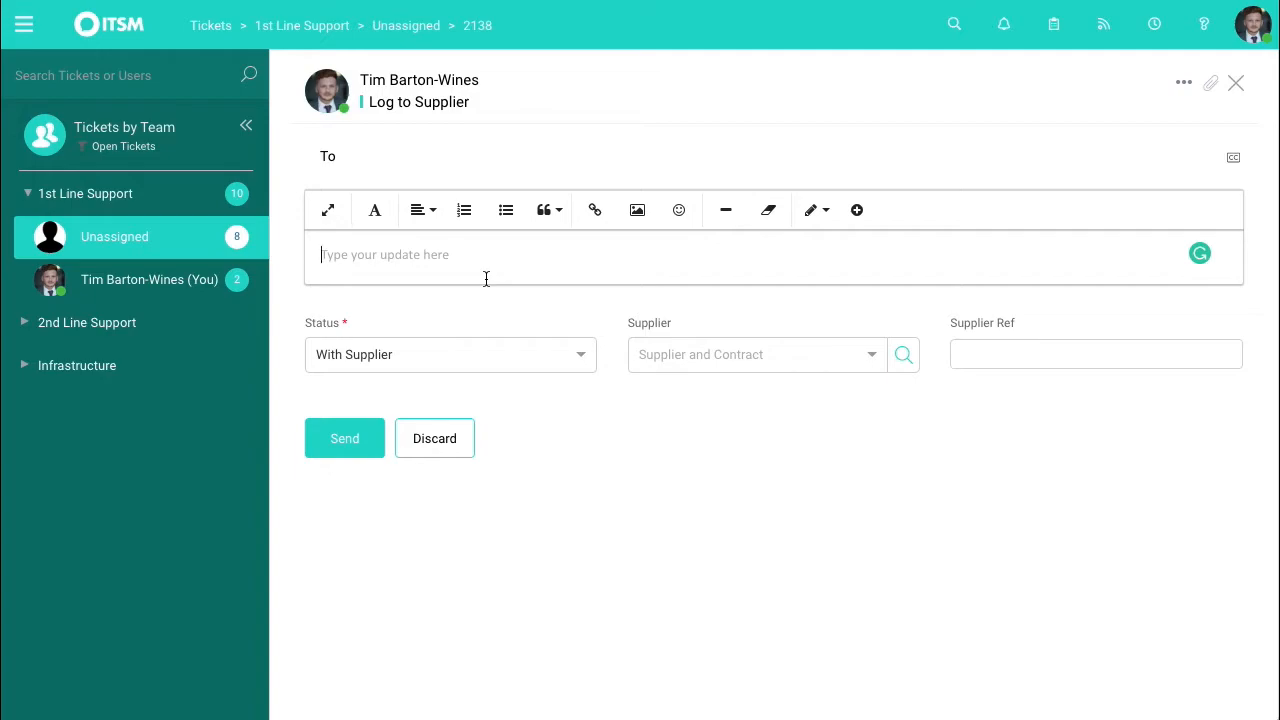
{"action": "left_click", "coordinate": [756, 354]}
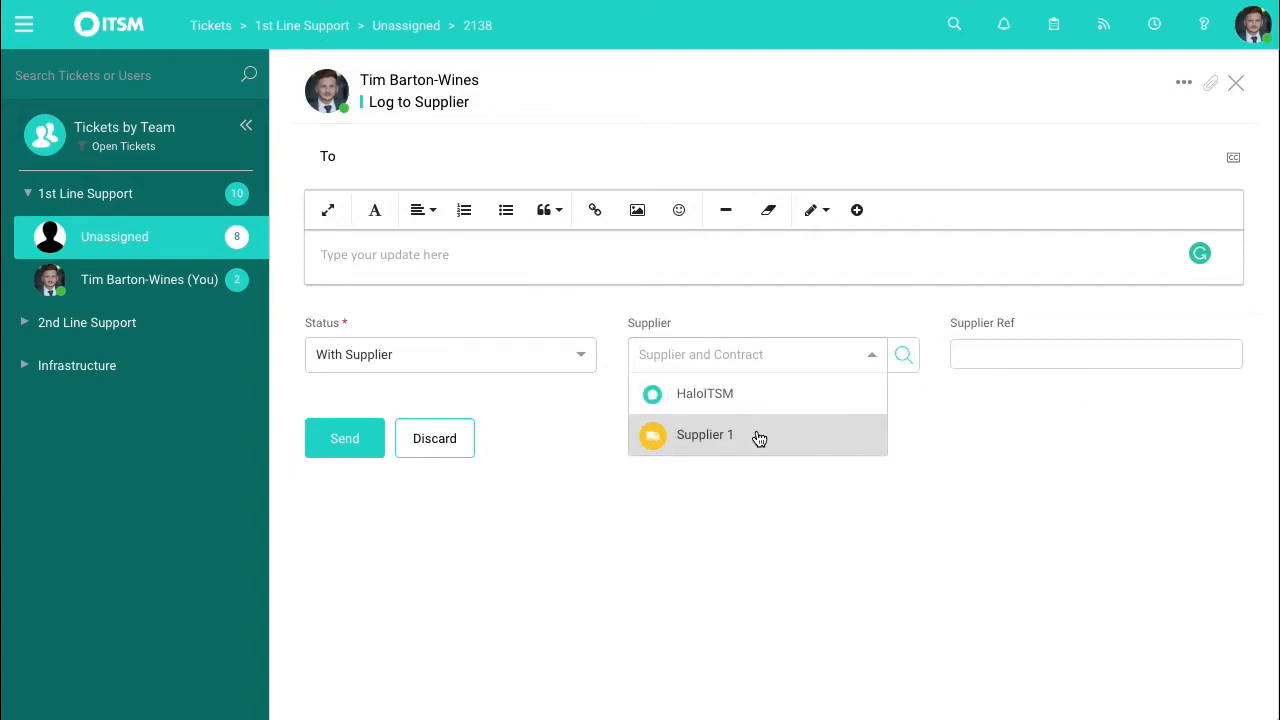
Choose Supplier 1 as the ticket's supplier and keep its contract as None.
{"action": "left_click", "coordinate": [704, 434]}
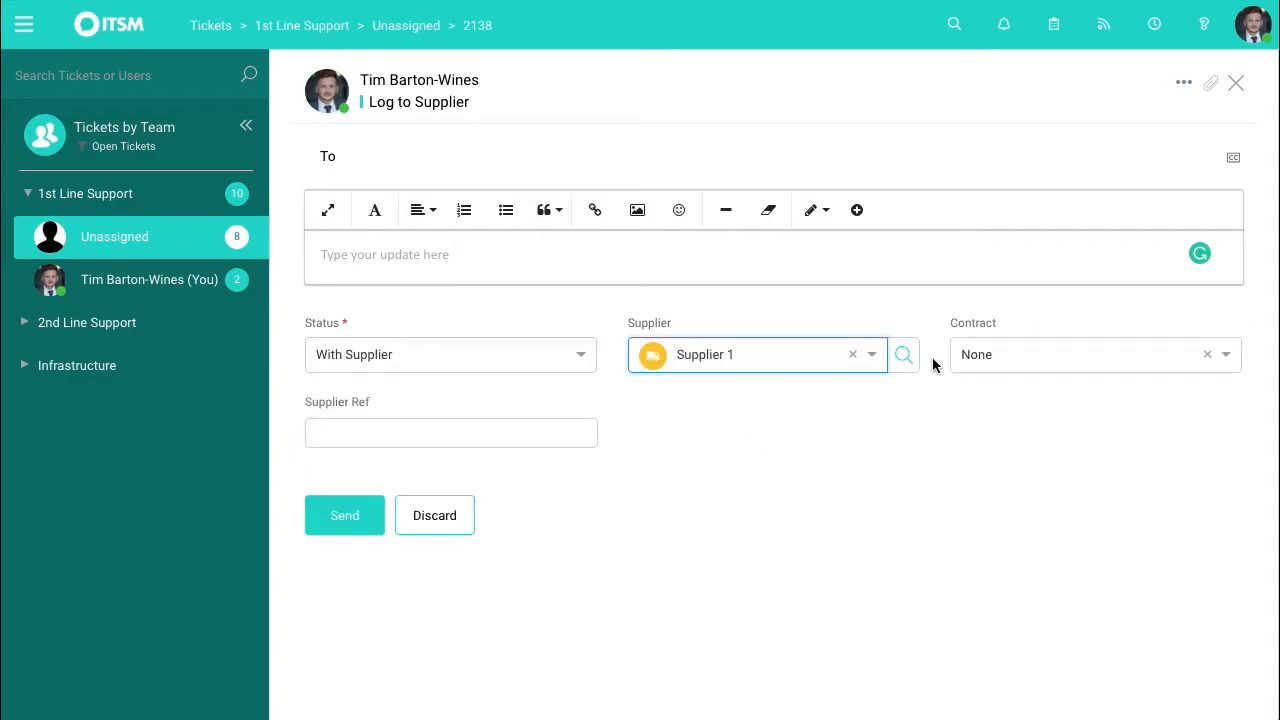
{"action": "mouse_move", "coordinate": [592, 324]}
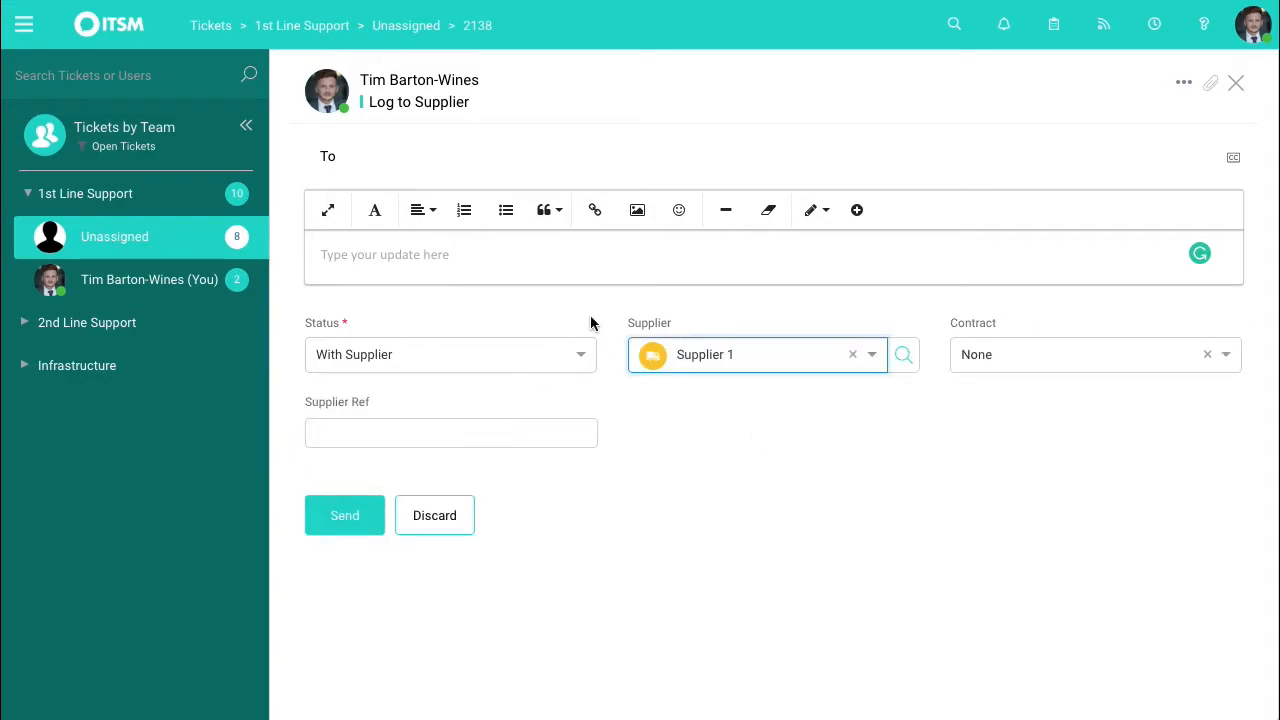
{"action": "left_click", "coordinate": [1094, 354]}
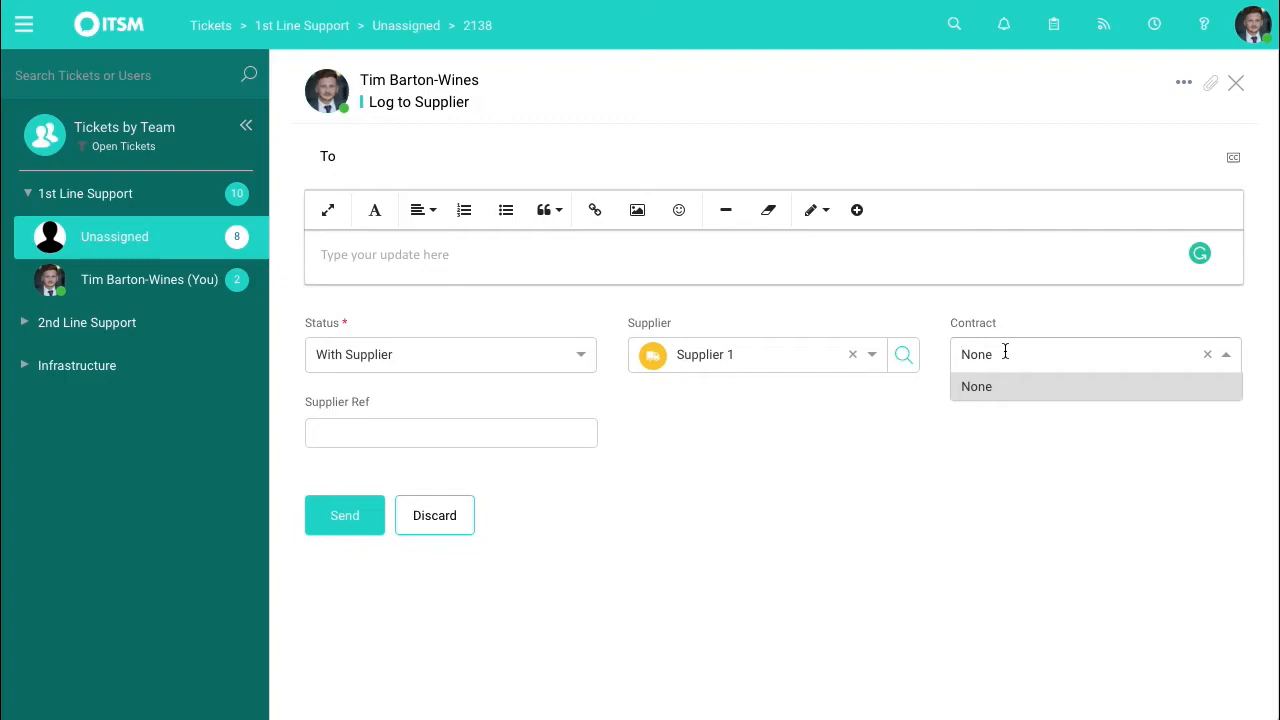
{"action": "left_click", "coordinate": [976, 386]}
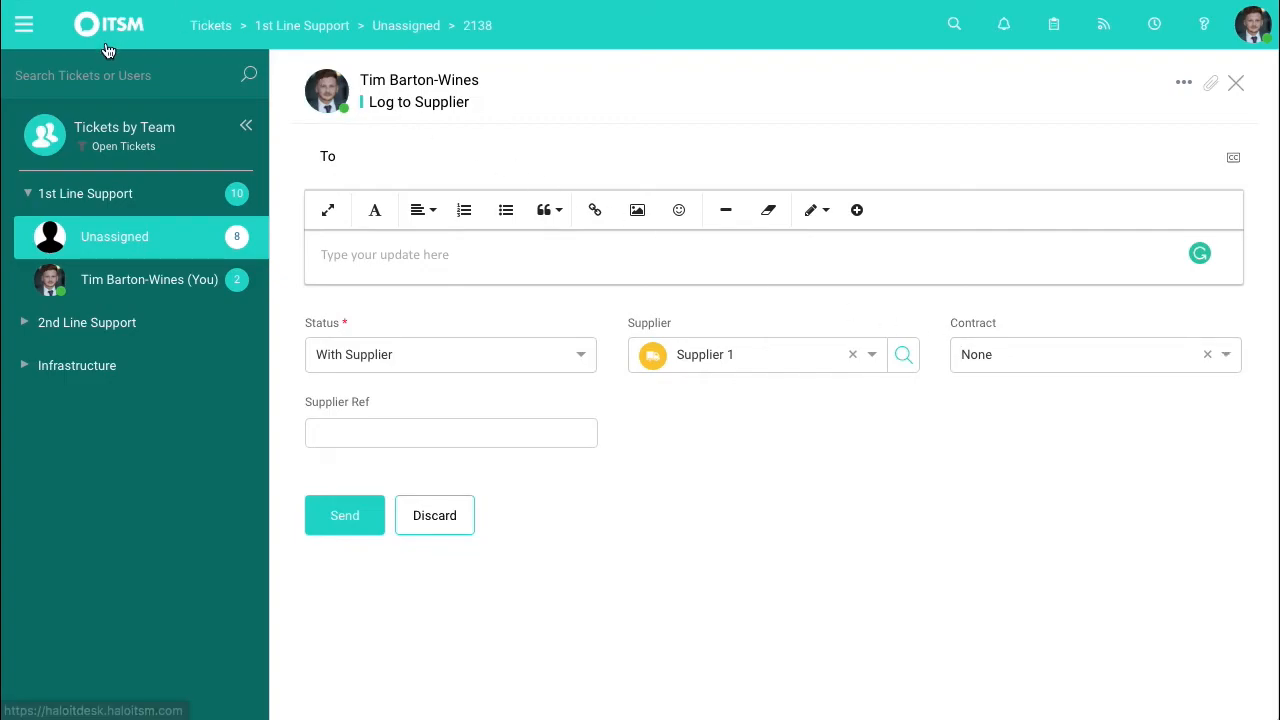
Begin a blank New Supplier record from the Suppliers list.
{"action": "left_click", "coordinate": [108, 24]}
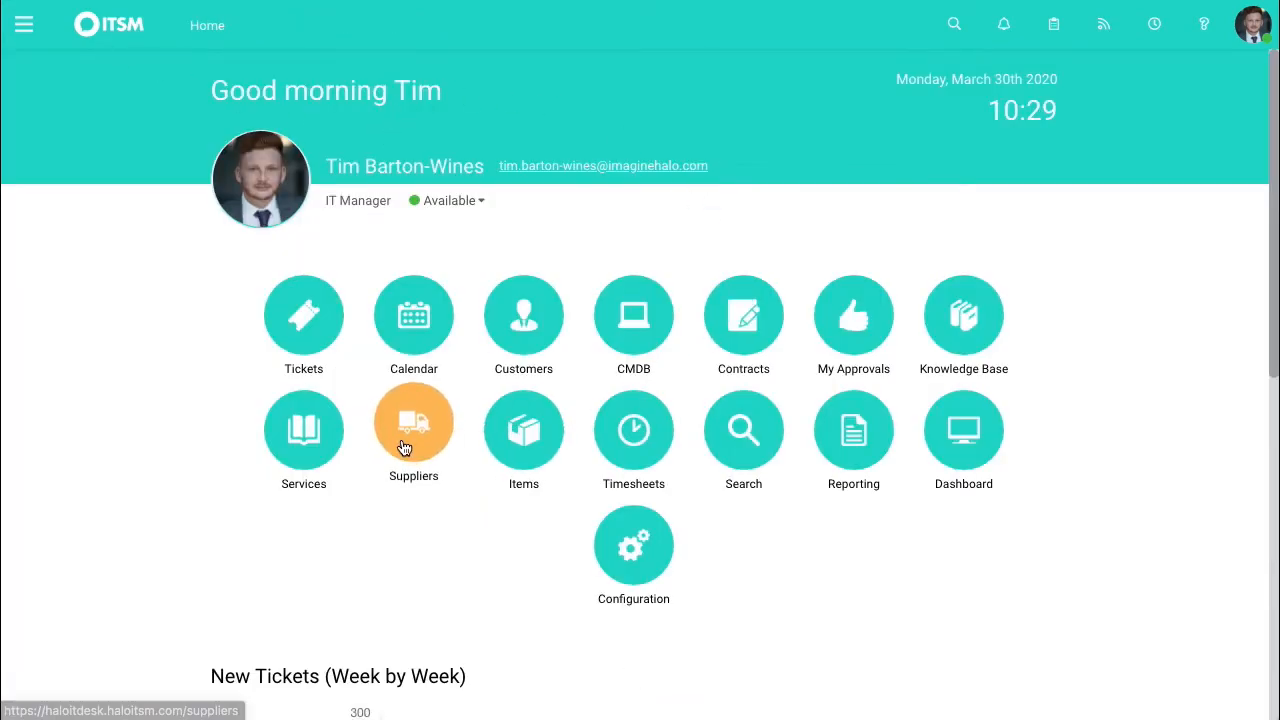
{"action": "left_click", "coordinate": [412, 430]}
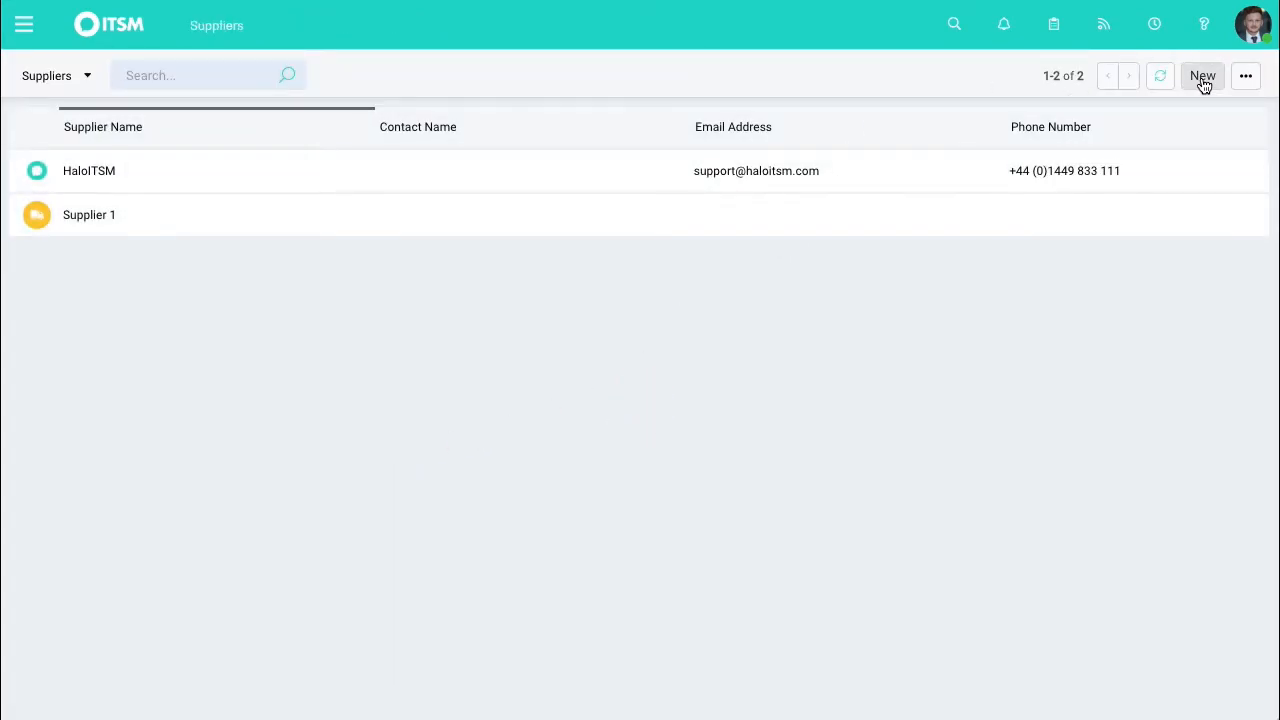
{"action": "left_click", "coordinate": [1202, 76]}
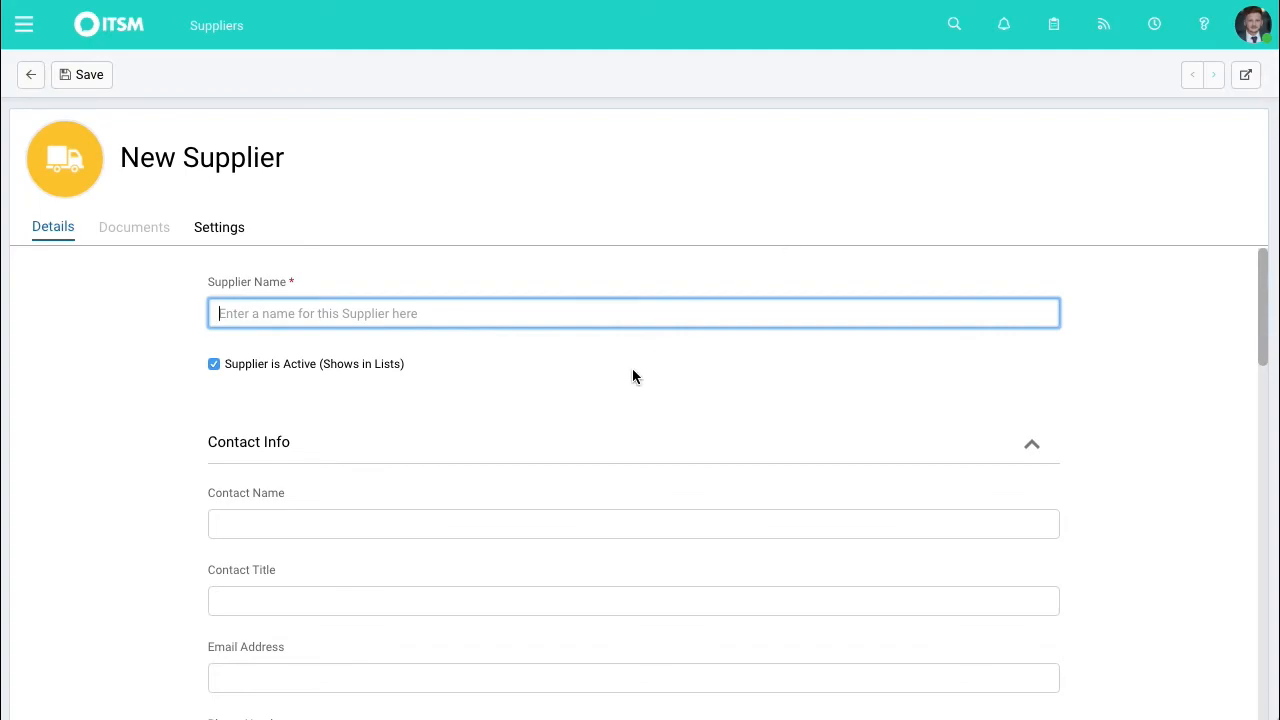
Scroll through the empty fields on the New Supplier Details tab.
{"action": "scroll", "scroll_direction": "down", "scroll_amount": 3}
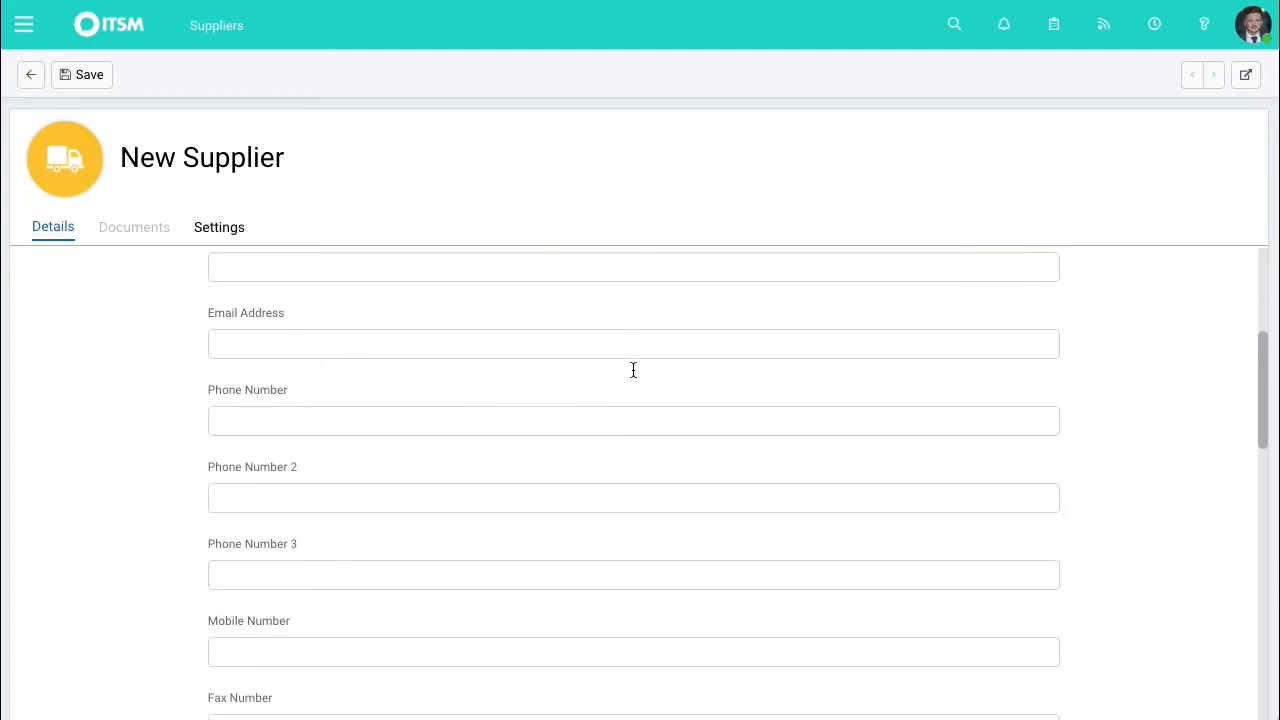
{"action": "scroll", "scroll_direction": "down", "scroll_amount": 3}
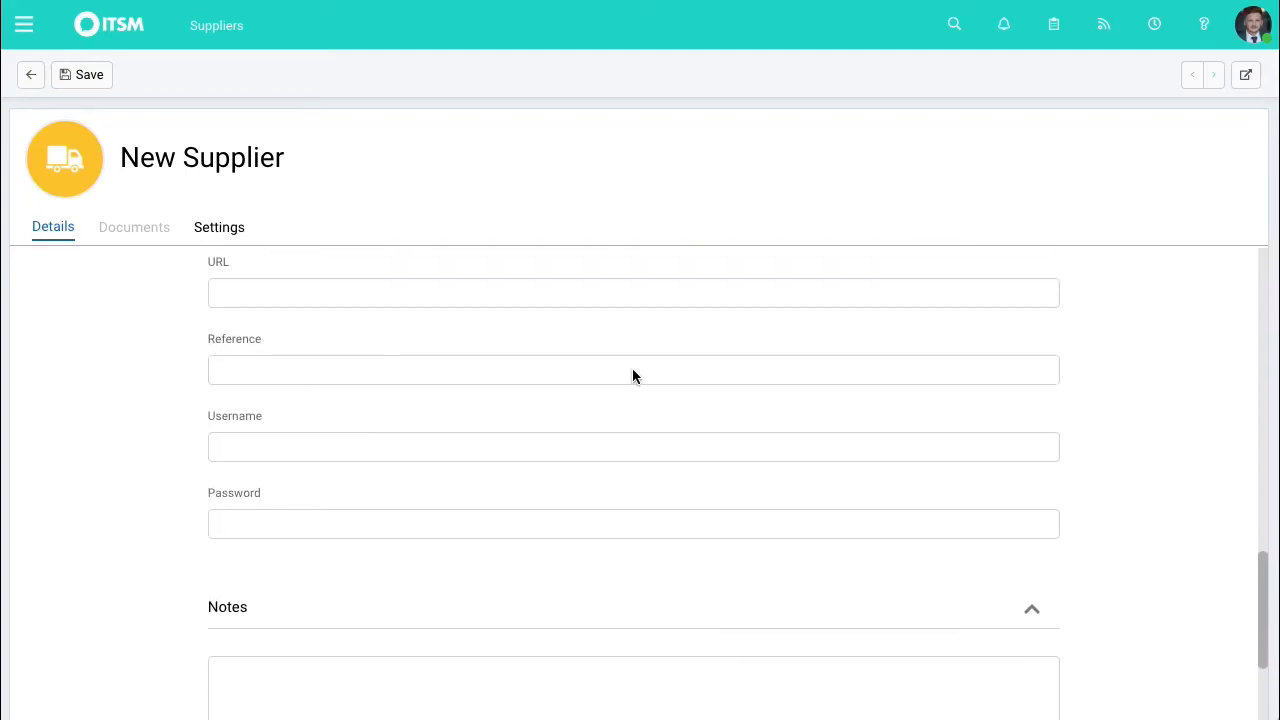
{"action": "scroll", "scroll_direction": "down", "scroll_amount": 3}
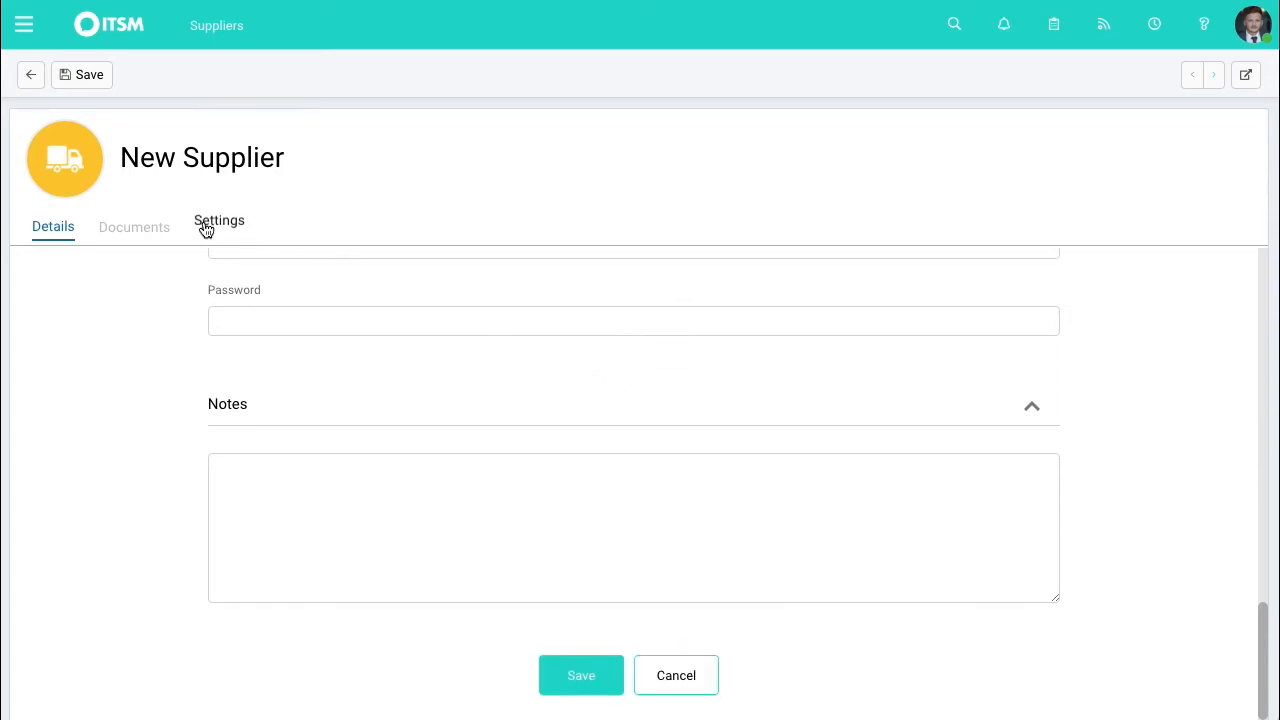
Review the new supplier's Settings sections for Email, Billing and SLA.
{"action": "left_click", "coordinate": [220, 226]}
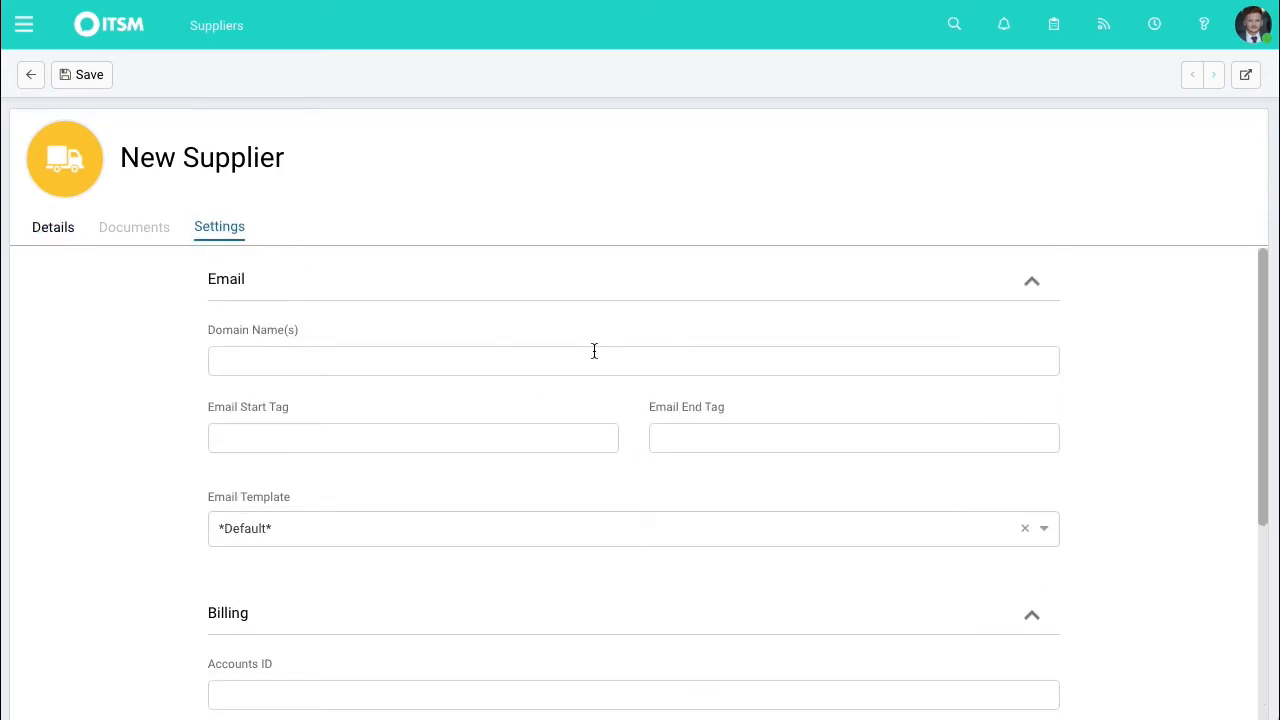
{"action": "mouse_move", "coordinate": [390, 400]}
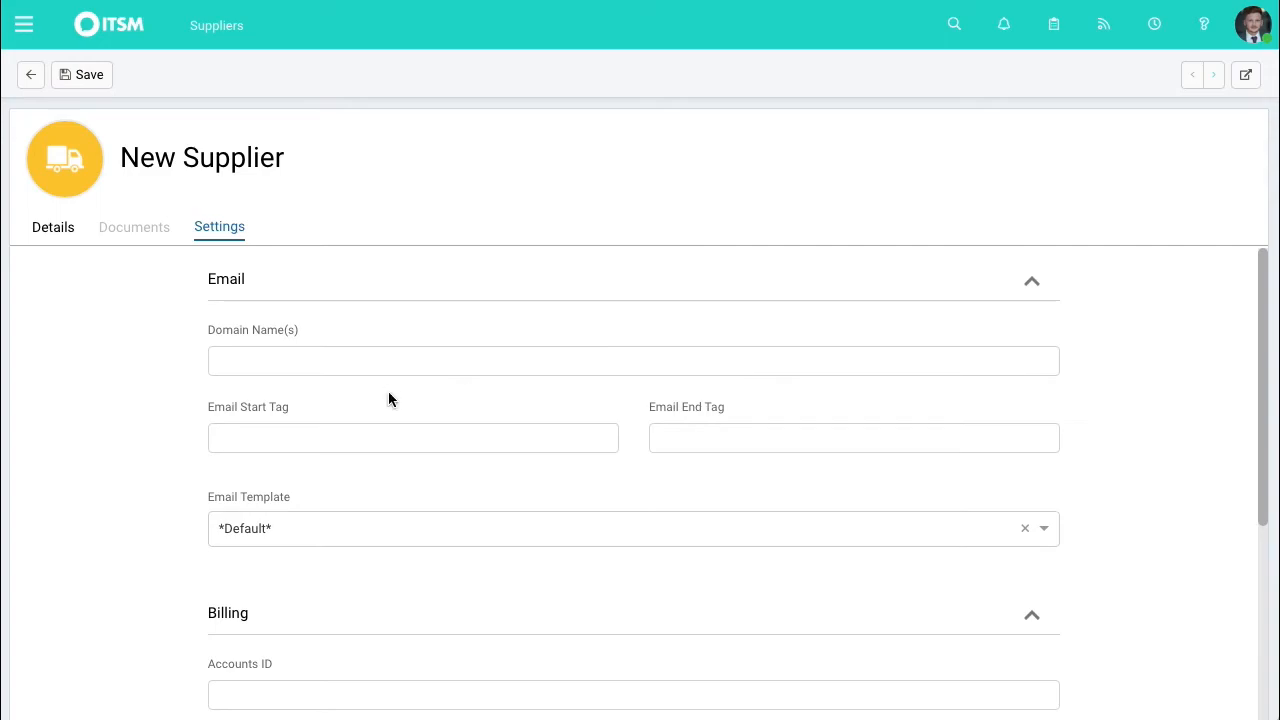
{"action": "scroll", "scroll_direction": "down", "scroll_amount": 3}
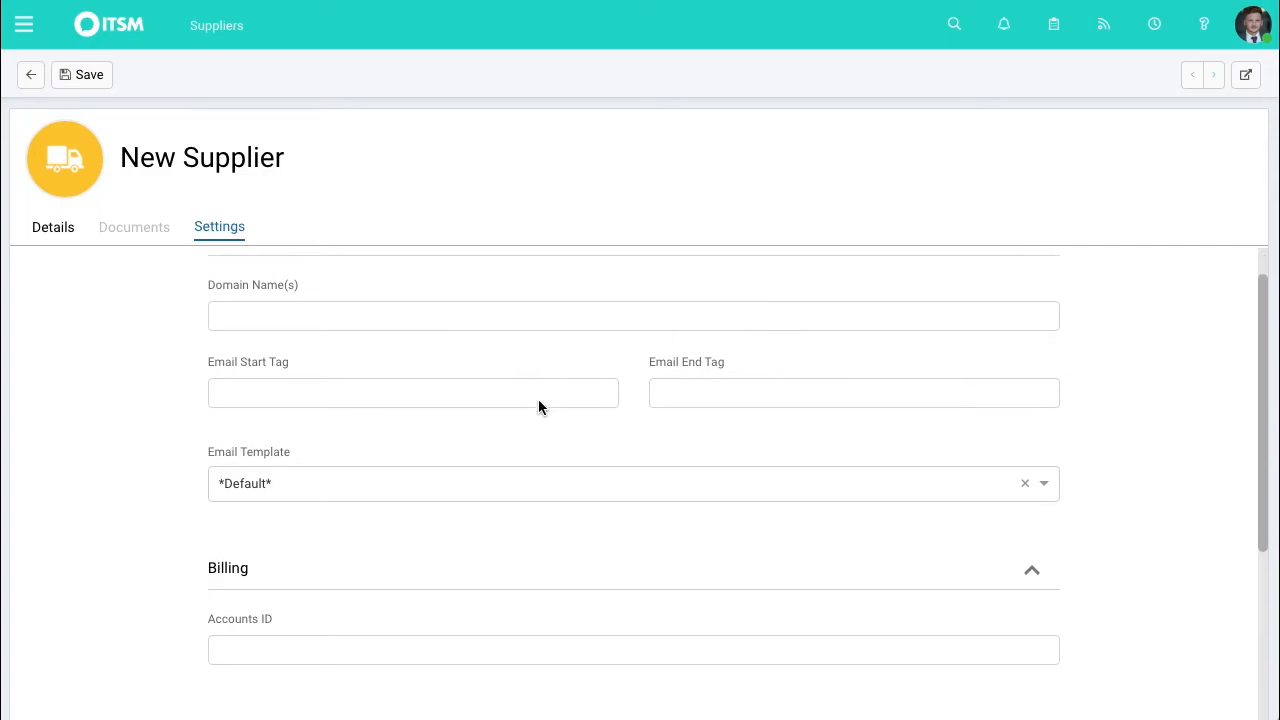
{"action": "scroll", "scroll_direction": "down", "scroll_amount": 3}
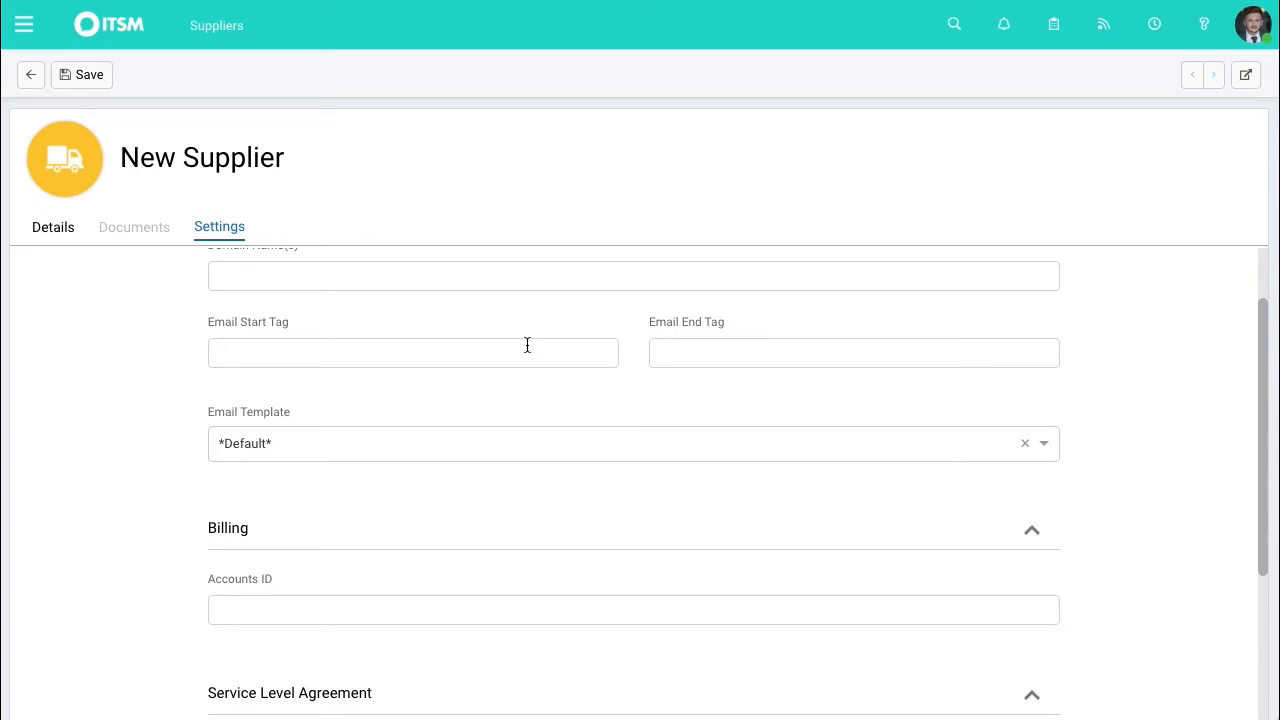
{"action": "scroll", "scroll_direction": "down", "scroll_amount": 3}
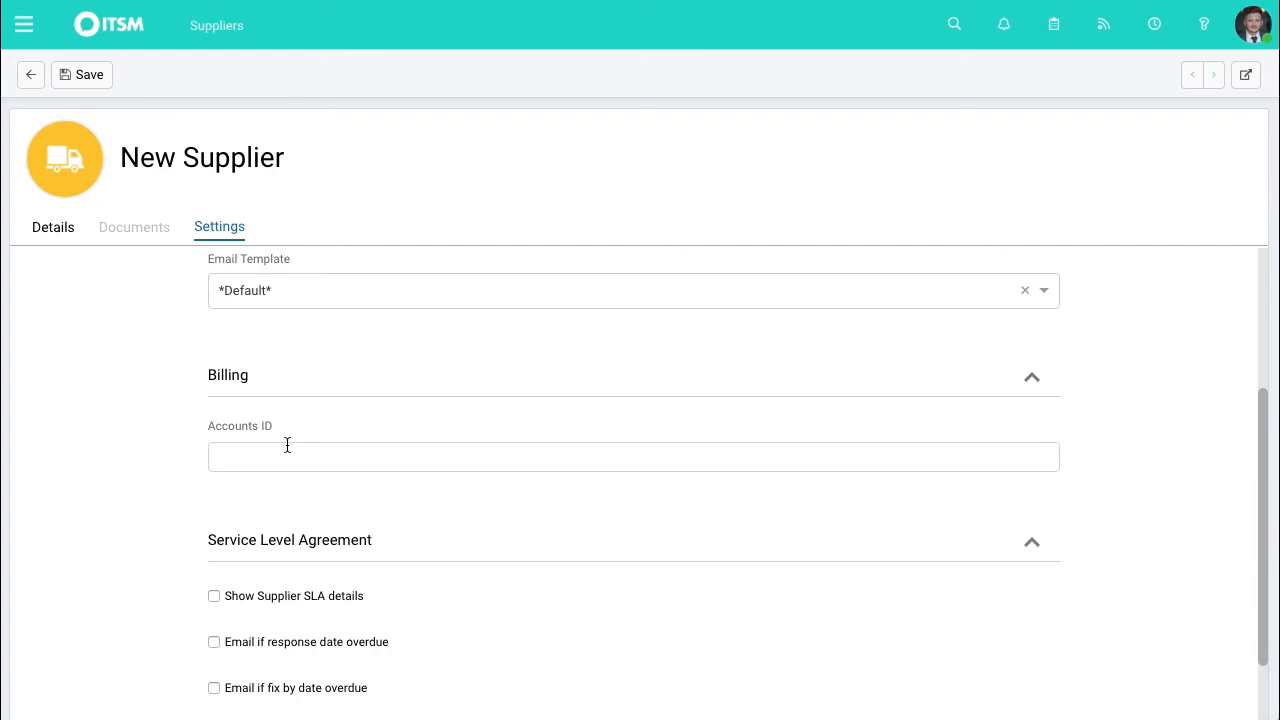
{"action": "scroll", "scroll_direction": "down", "scroll_amount": 3}
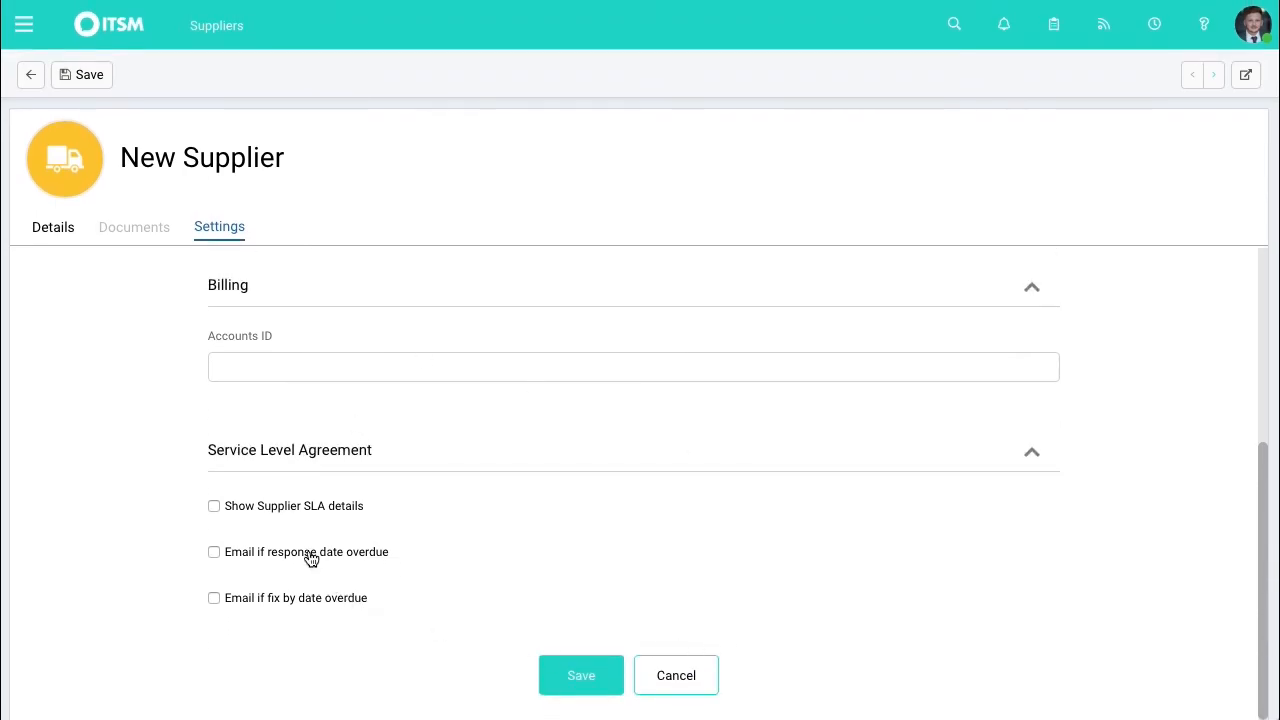
{"action": "mouse_move", "coordinate": [304, 512]}
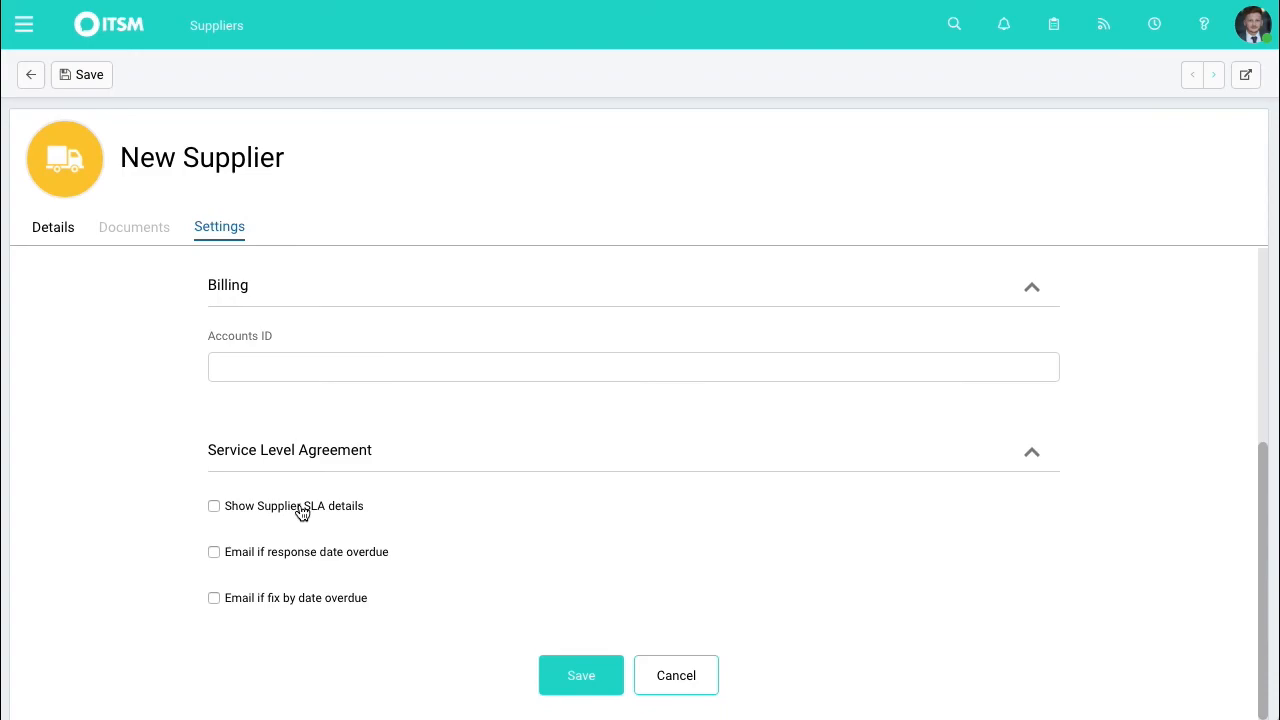